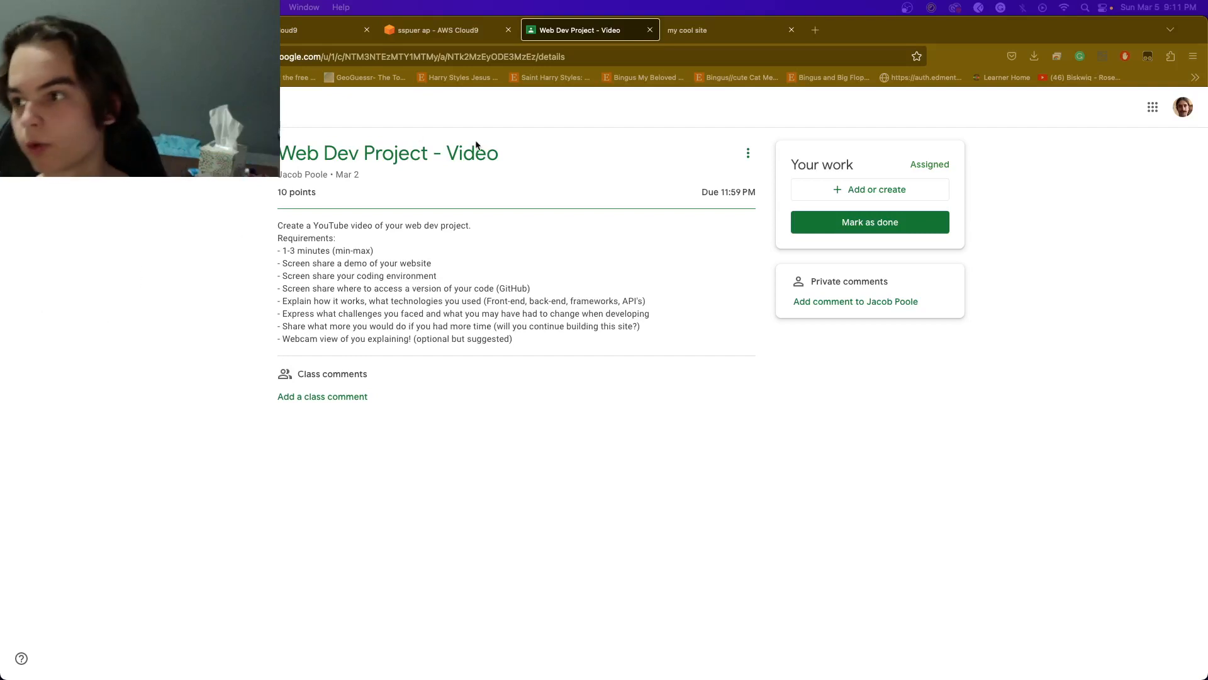
# Switch from the Classroom assignment to the 'my cool site' terminal resume website
pyautogui.click(701, 29)
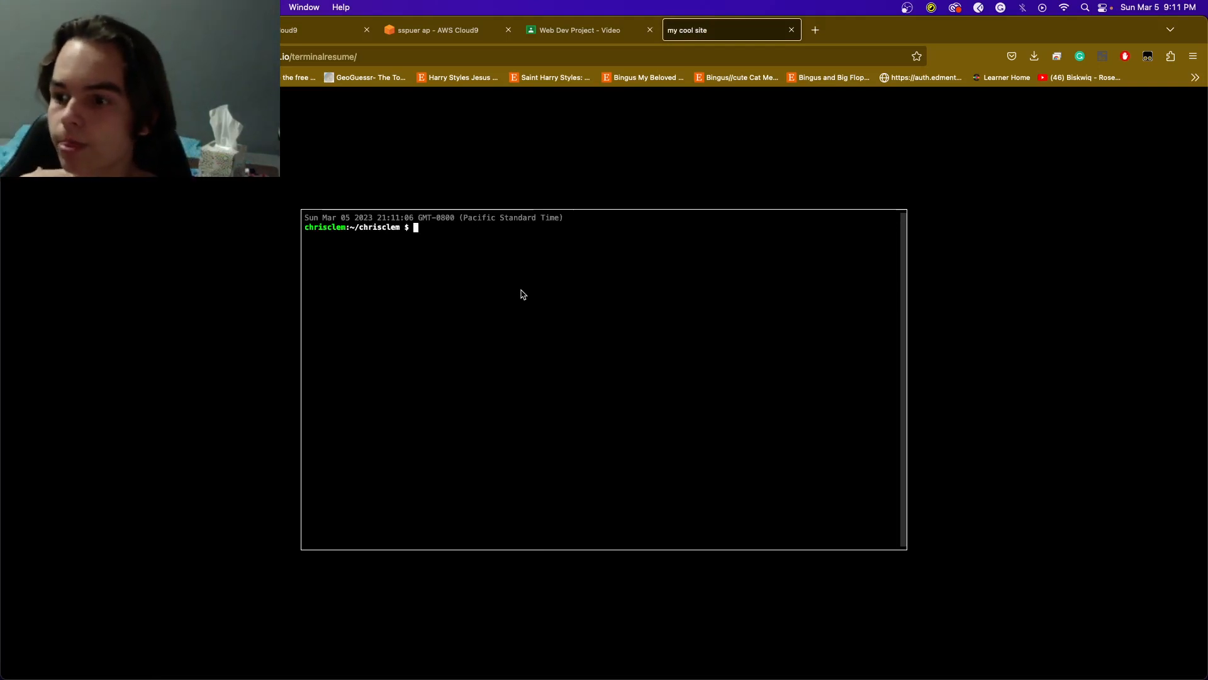
# Run help, cd chrisclem/projects/, ls and cat anti_league_discordbot, then clear the terminal
pyautogui.write('help')
pyautogui.write('cd ../')
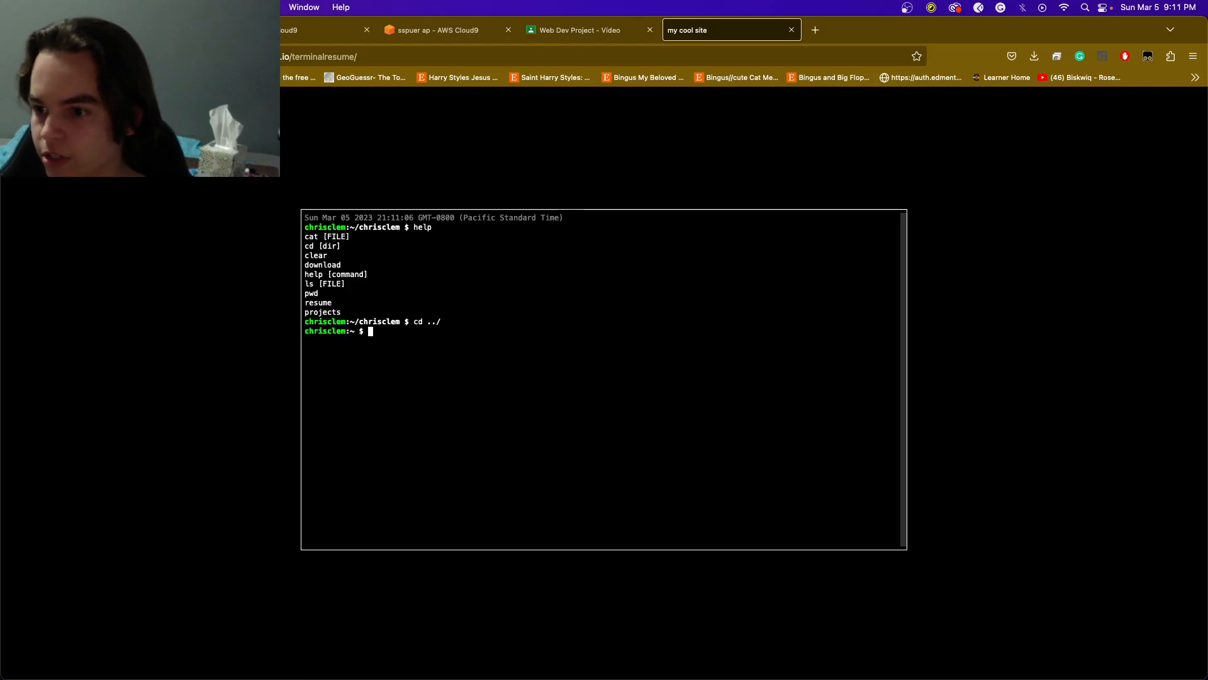
pyautogui.write('cd chrisclem/projects/')
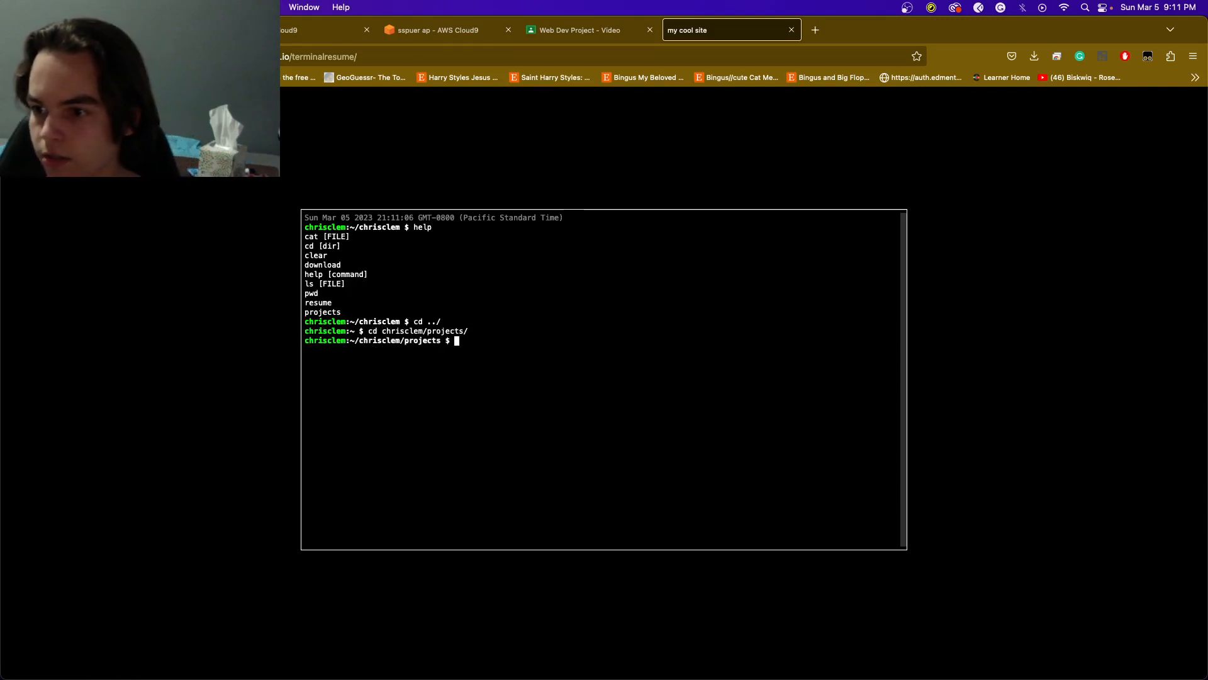
pyautogui.write('ls')
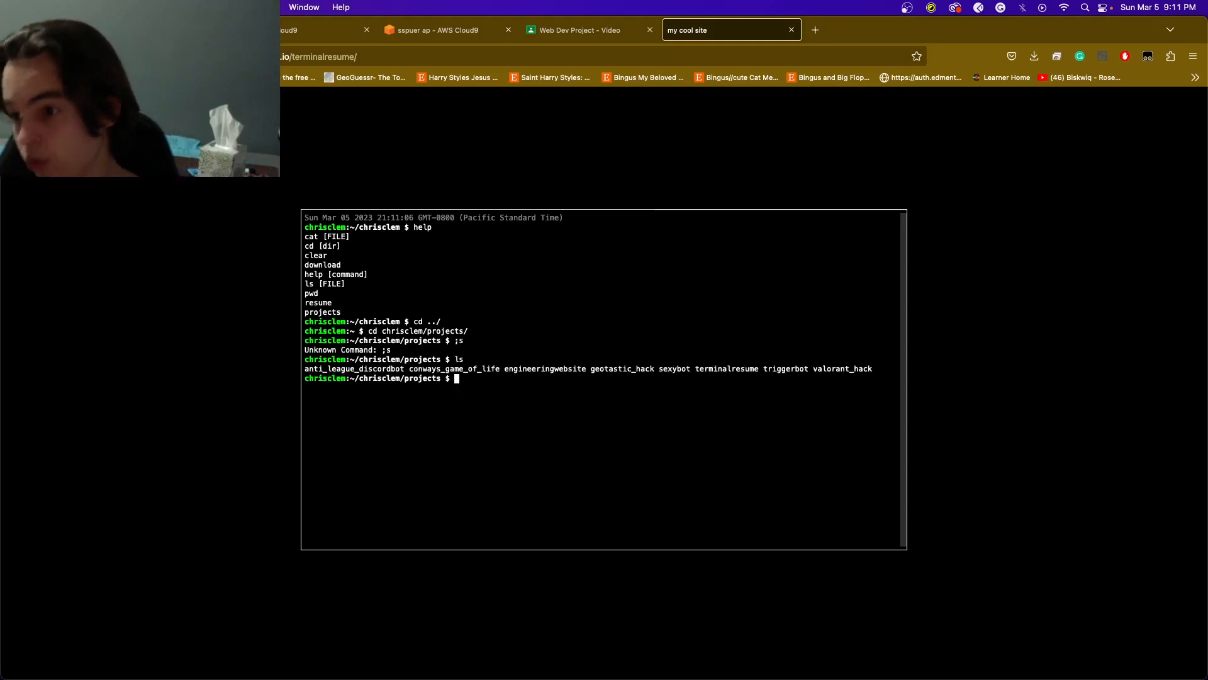
pyautogui.write('cat anti_league_discordbot')
pyautogui.write('cd ../')
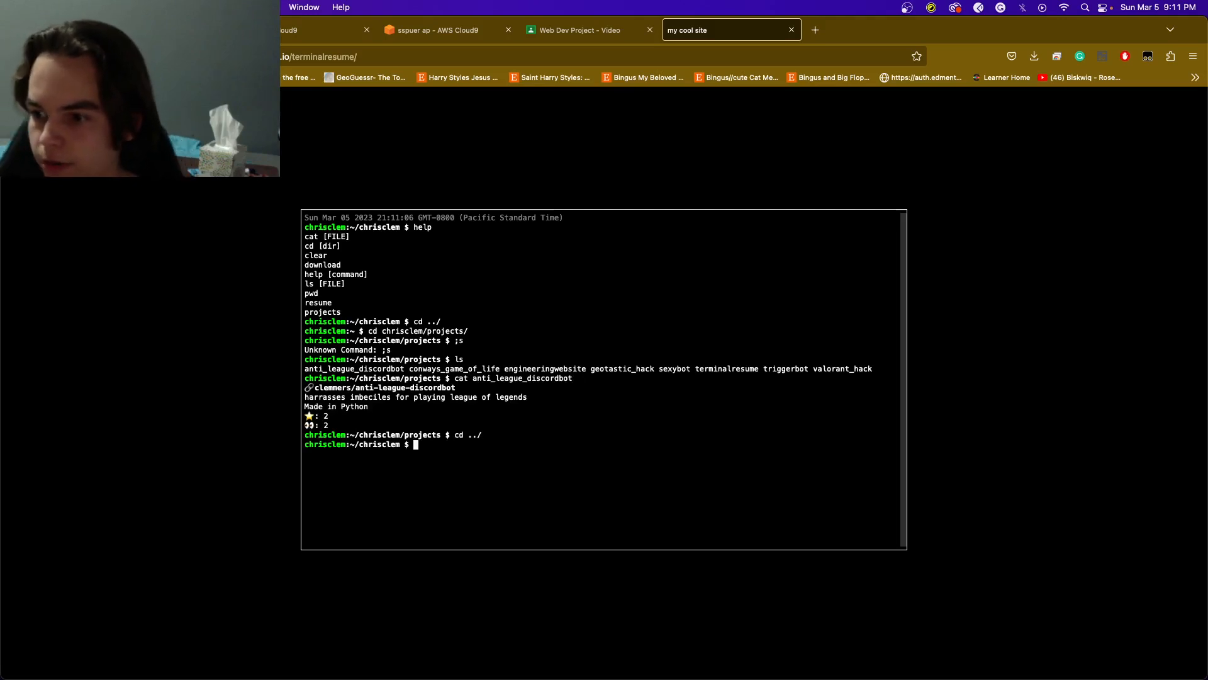
pyautogui.write('cat')
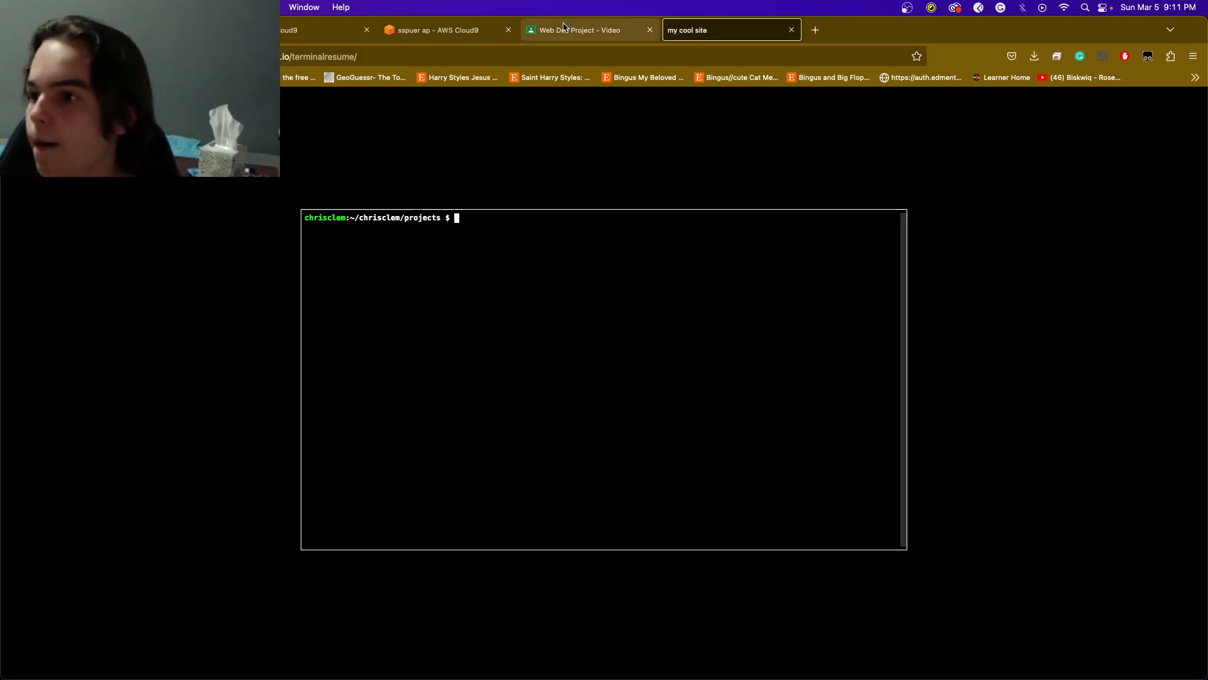
# Read index.html's download, cd, resume and directory-traversal functions in Cloud9
pyautogui.click(435, 29)
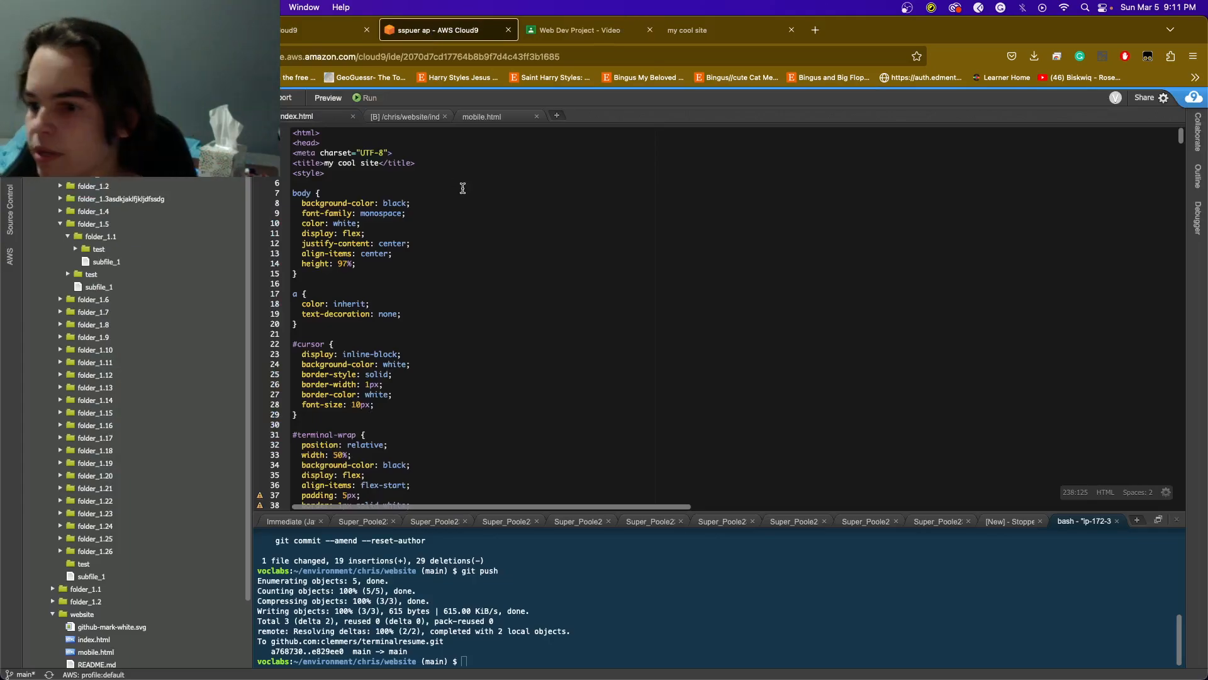
pyautogui.scroll(-3)
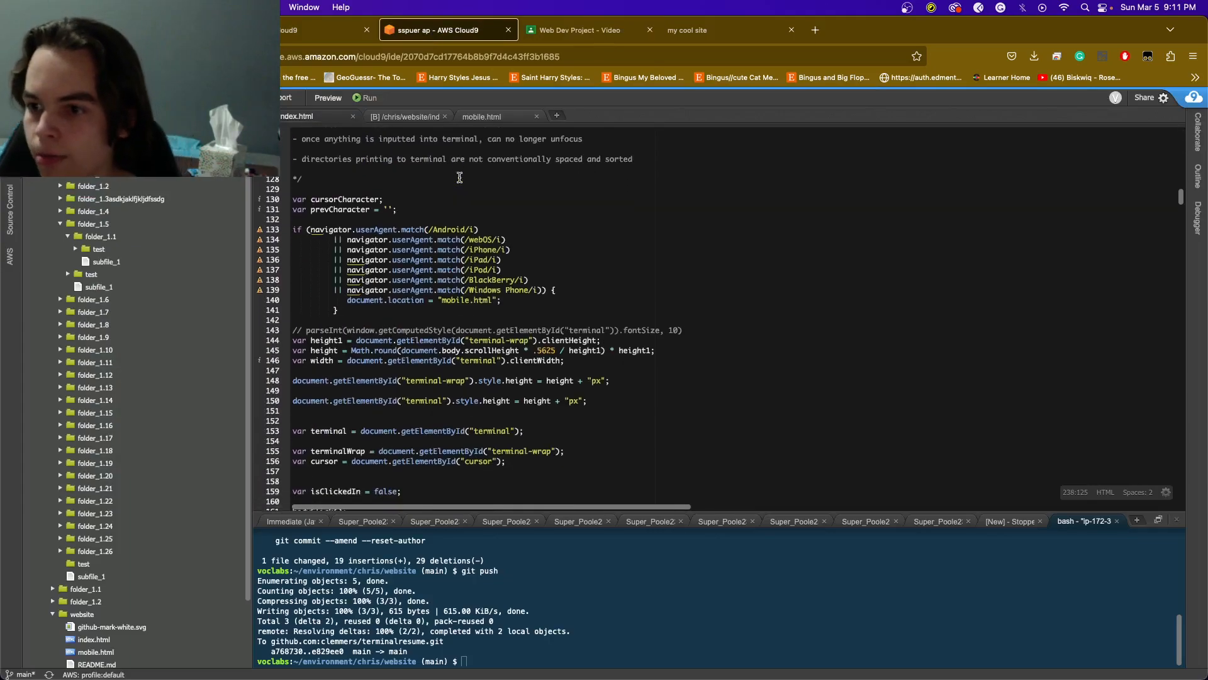
pyautogui.scroll(-3)
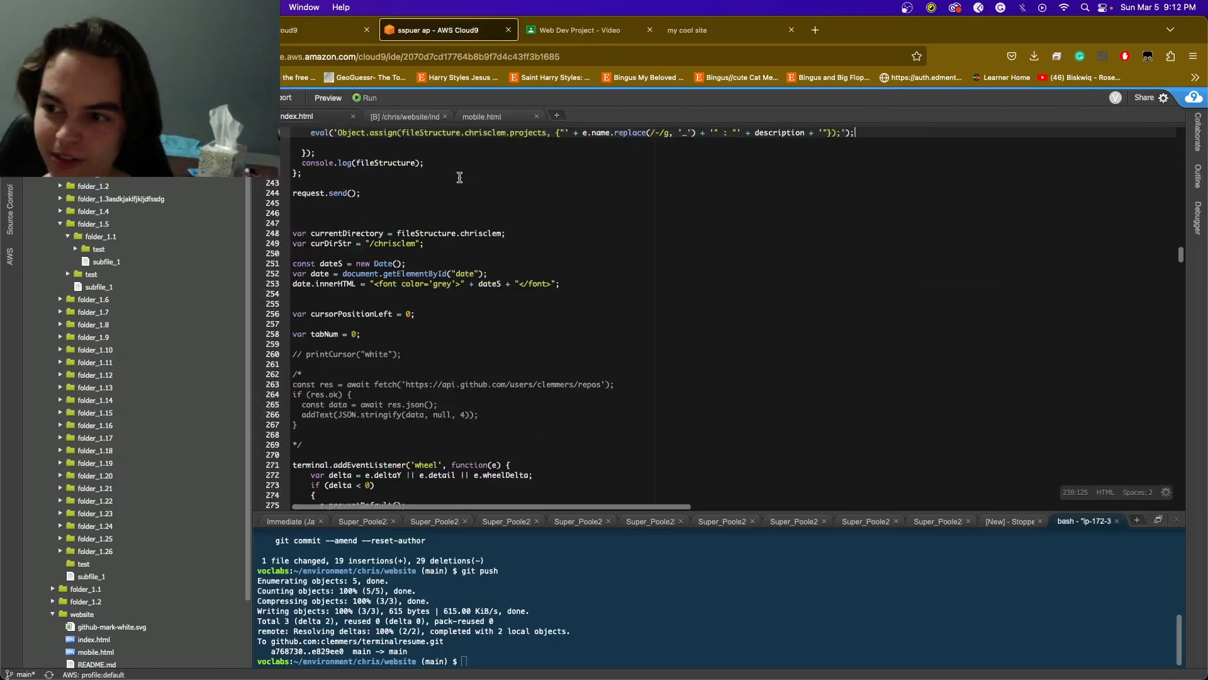
pyautogui.scroll(-3)
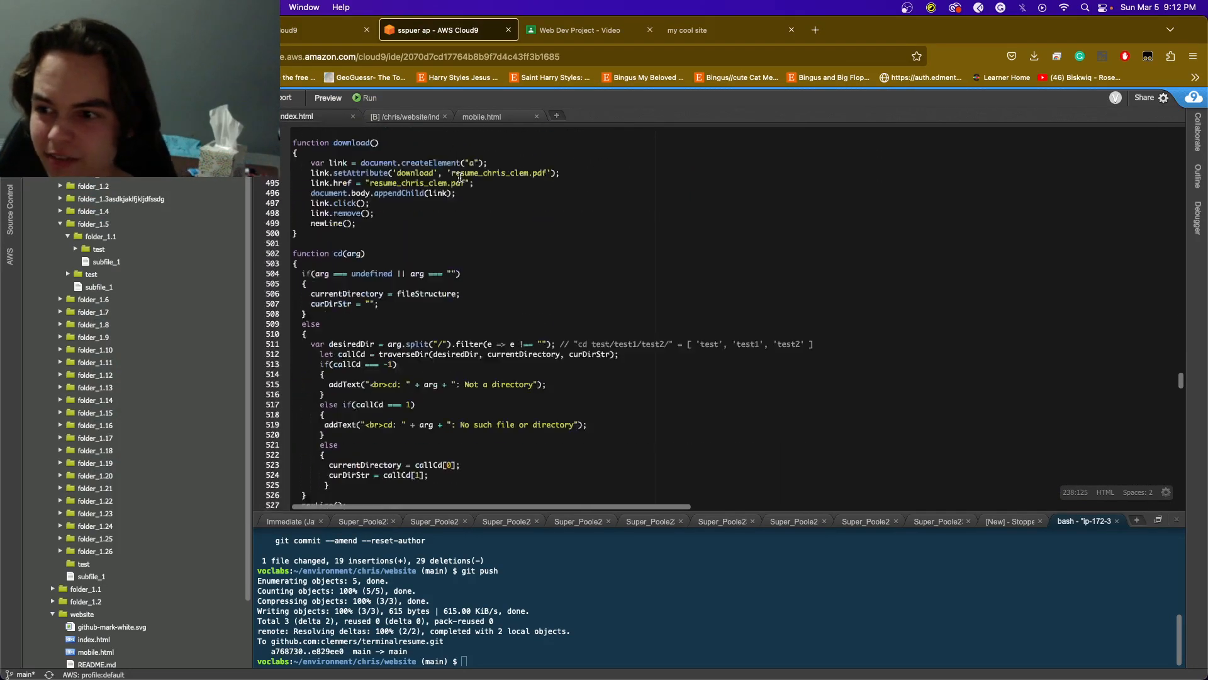
pyautogui.scroll(-3)
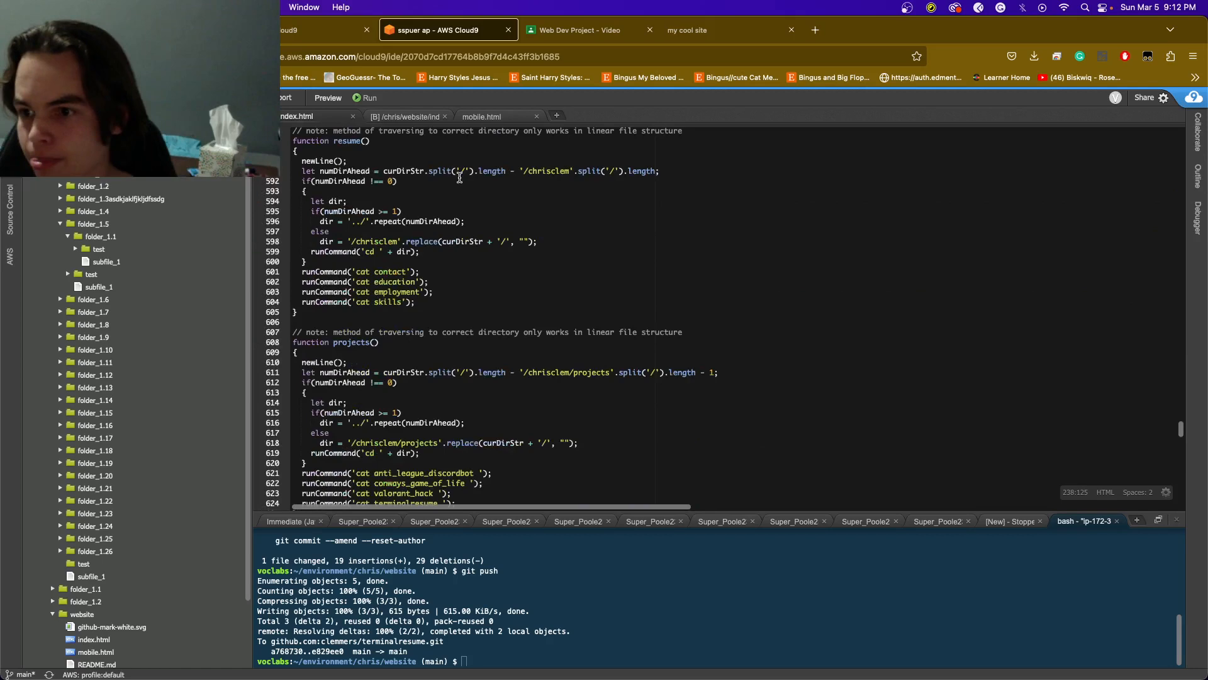
pyautogui.scroll(-3)
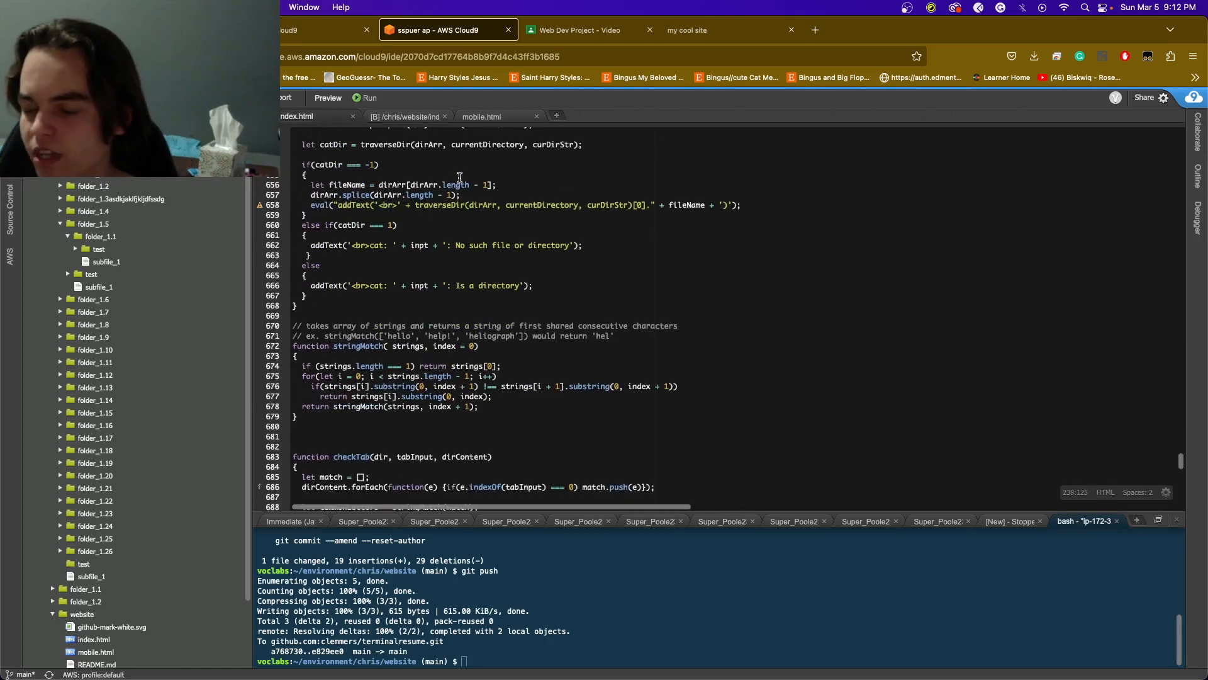
pyautogui.scroll(-3)
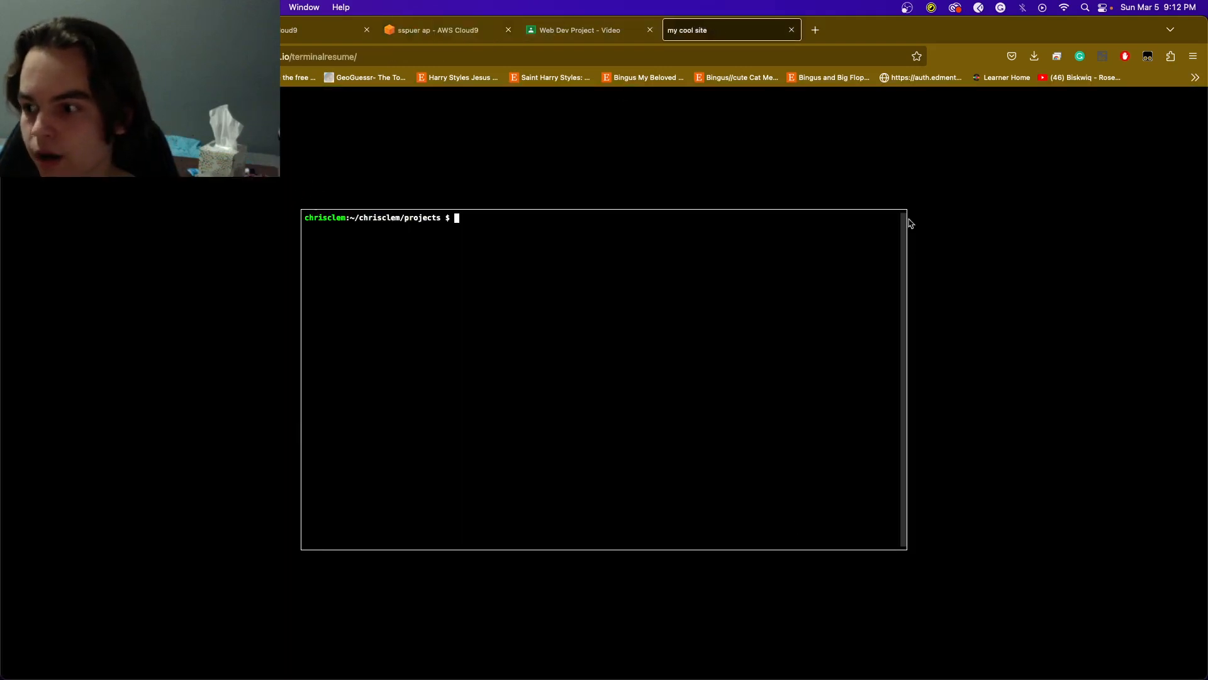
pyautogui.click(435, 30)
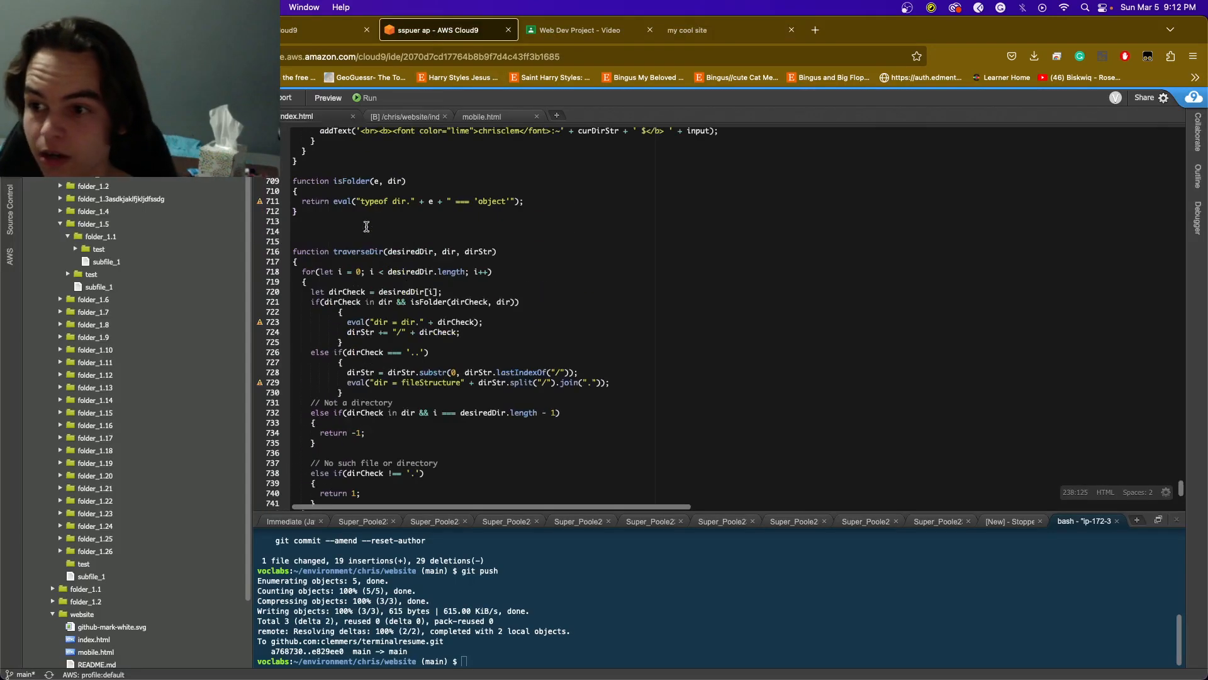
# Review the checkTab, stringMatch and traverseDir code, then reopen the Web Dev Project assignment
pyautogui.scroll(3)
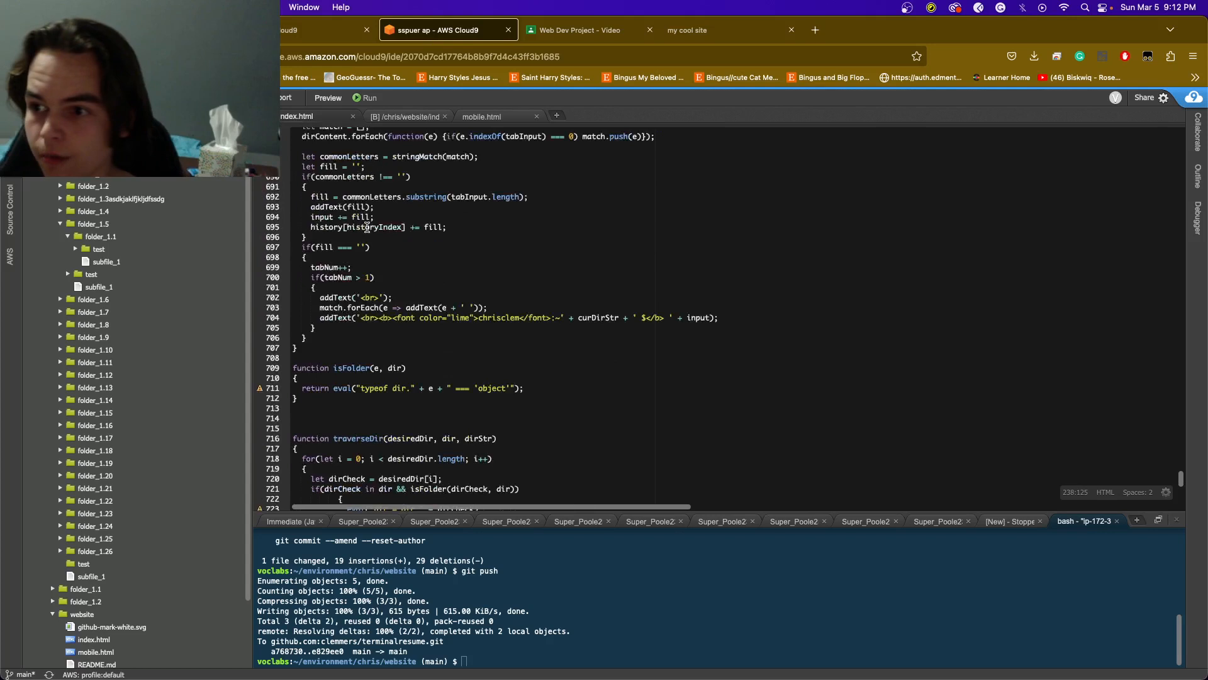
pyautogui.scroll(-3)
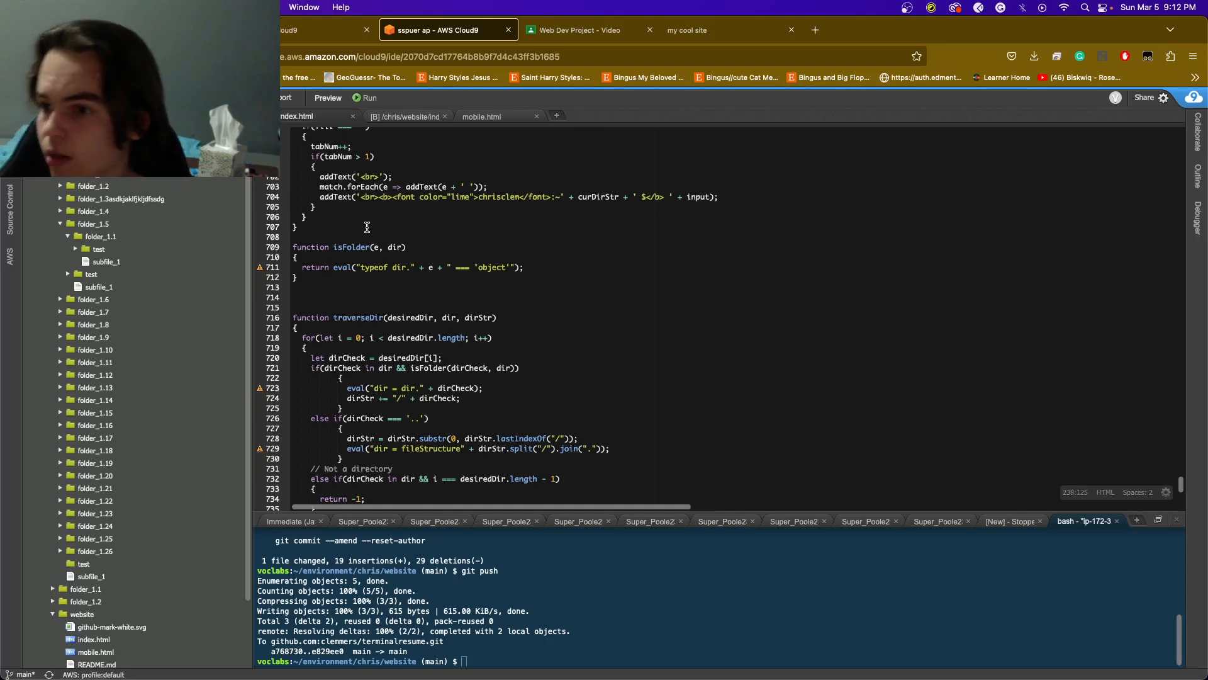
pyautogui.scroll(-3)
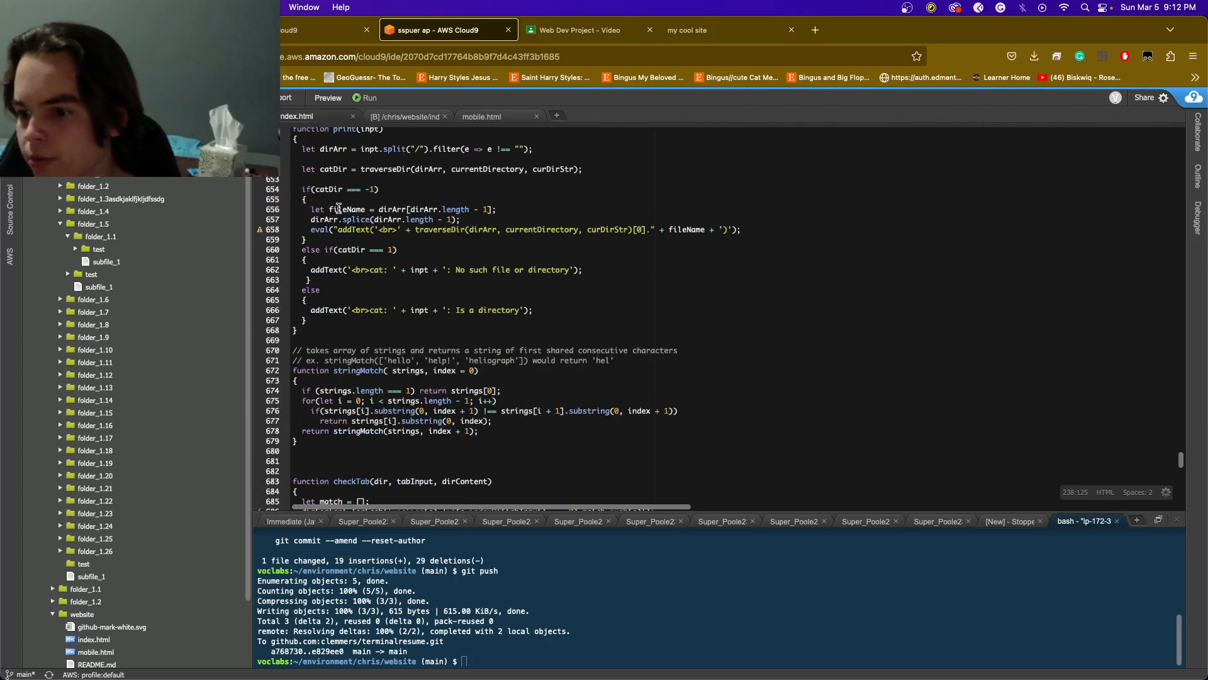
pyautogui.scroll(-3)
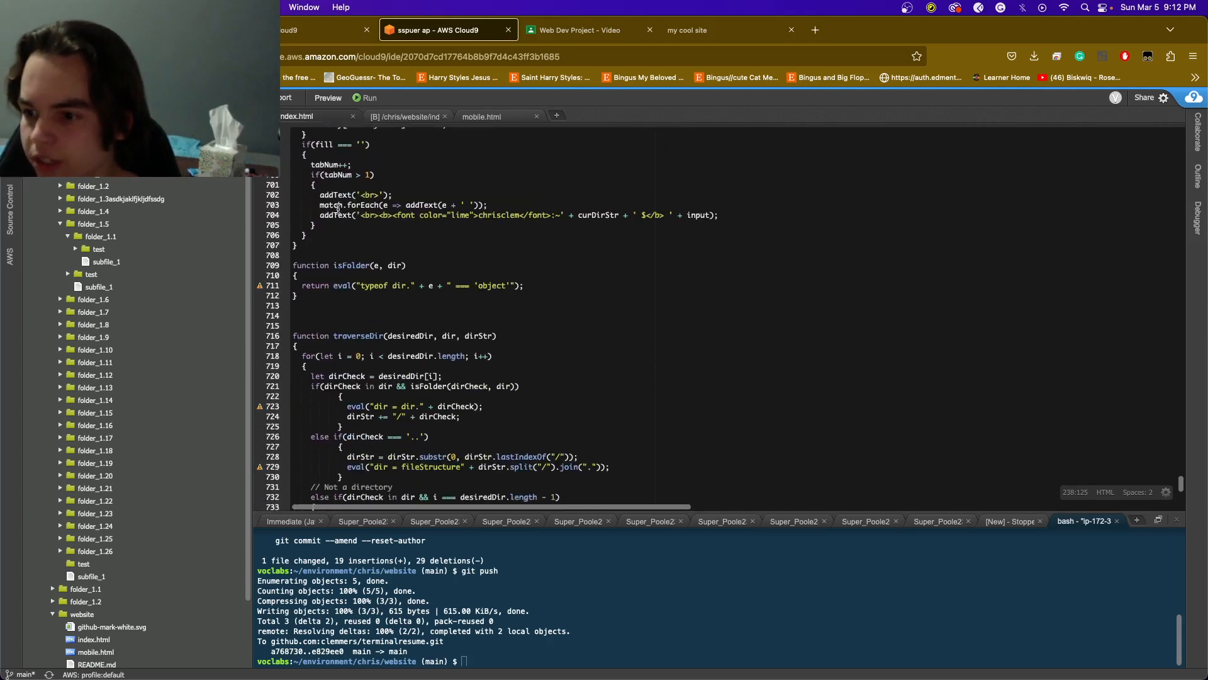
pyautogui.scroll(-3)
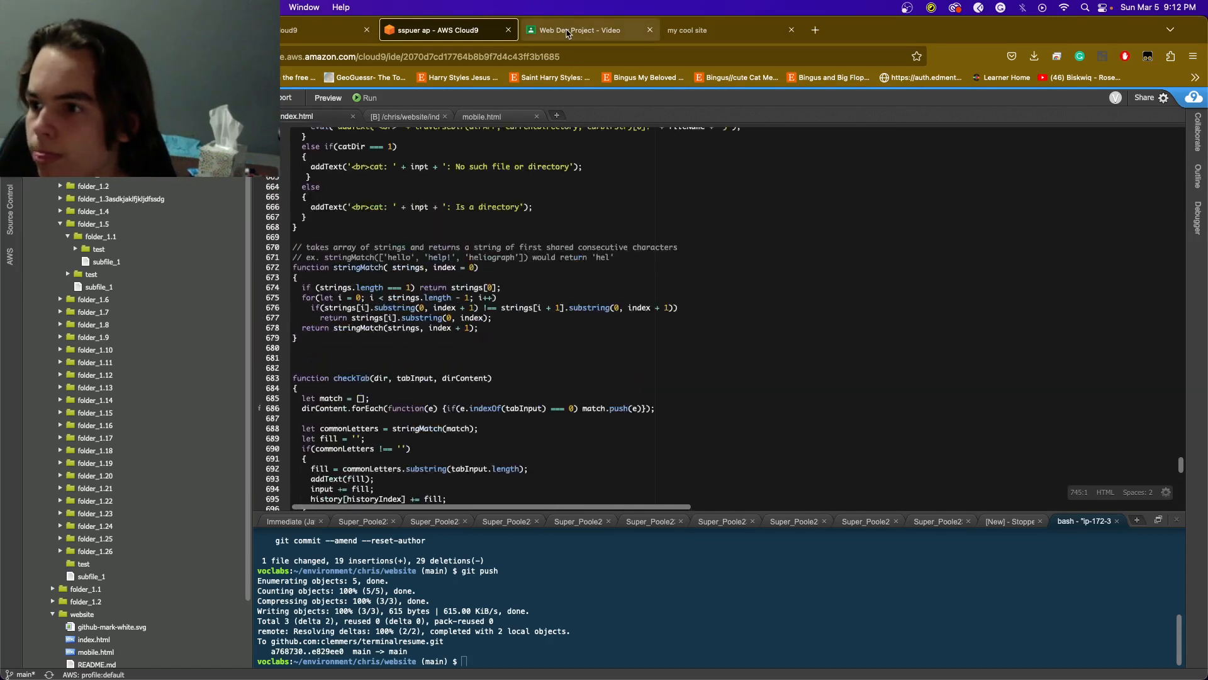
pyautogui.click(581, 29)
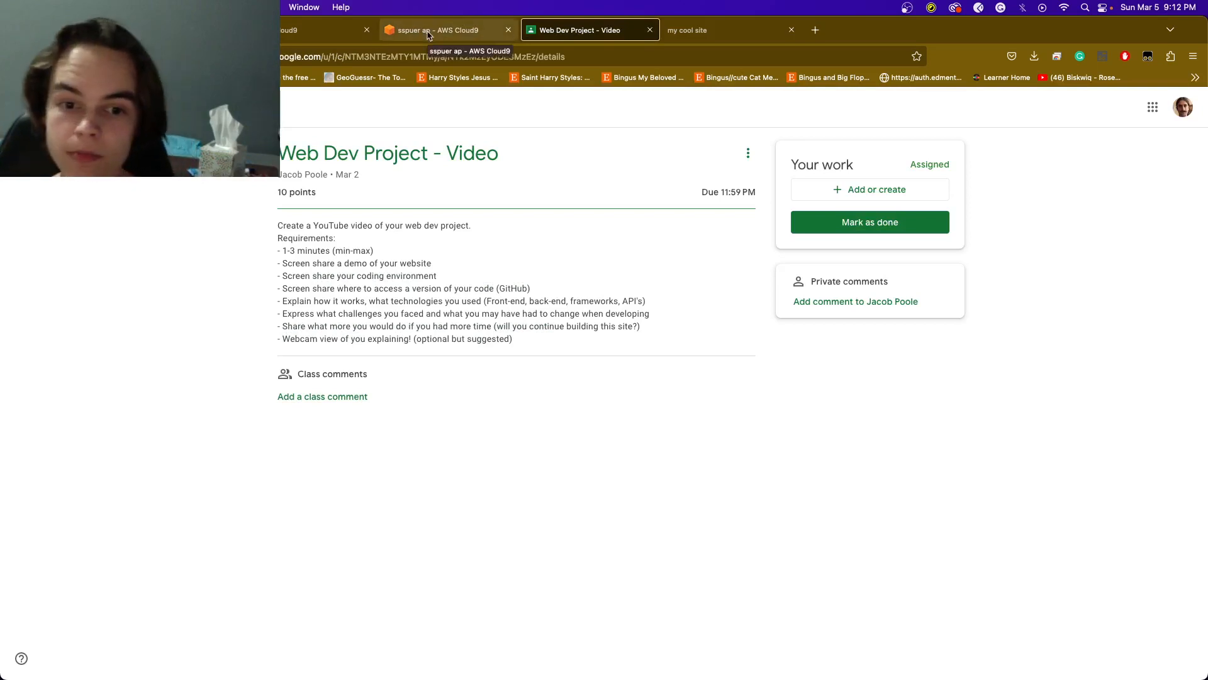
# Return to the 'sspuer ap - AWS Cloud9' tab showing index.html's bug list
pyautogui.click(439, 29)
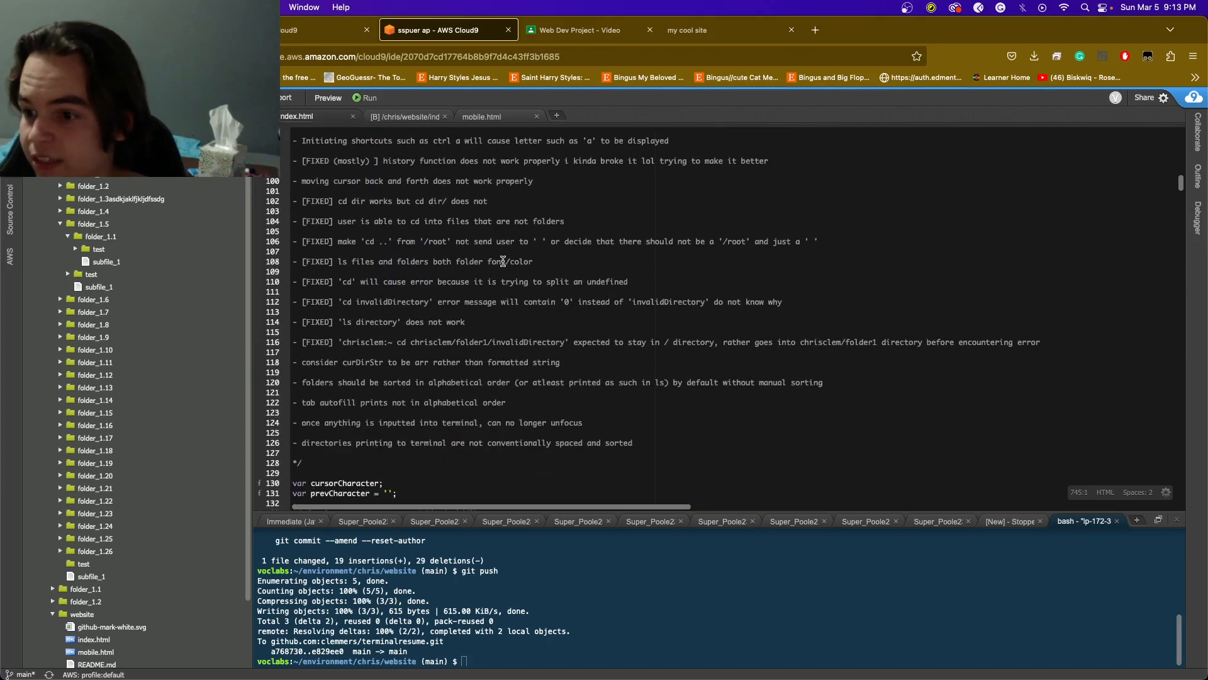
# Scroll the fixed and outstanding bug comment, then revisit the Web Dev Project - Video page
pyautogui.scroll(-3)
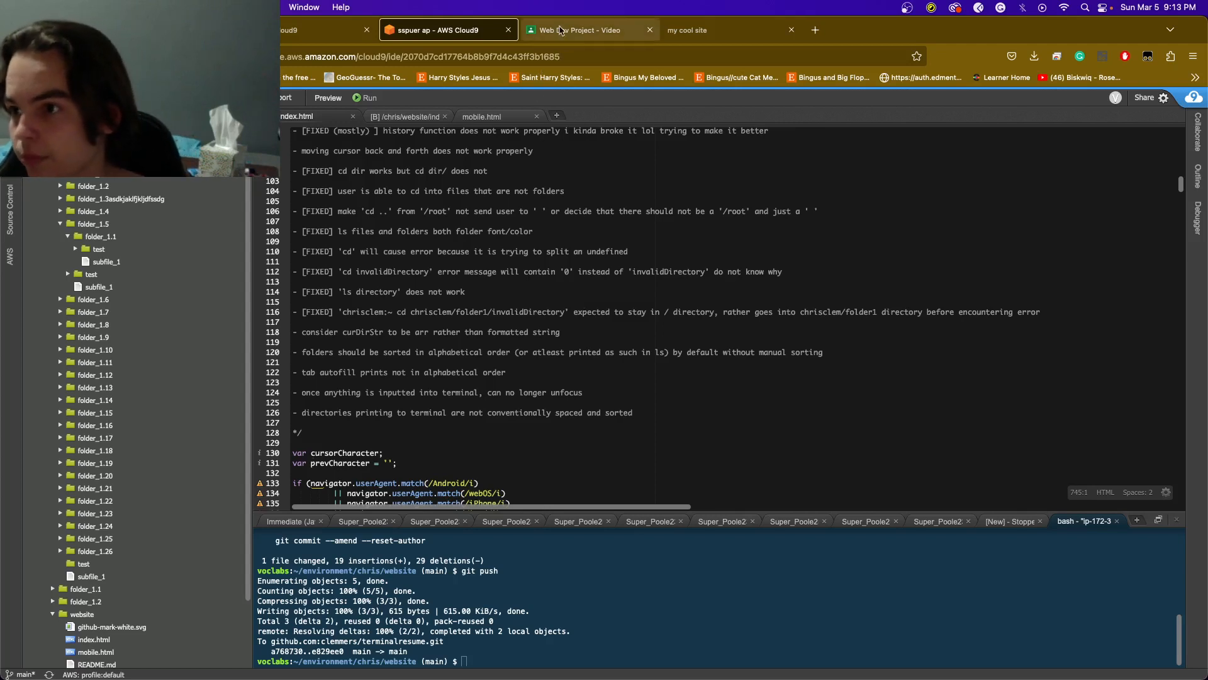
pyautogui.click(586, 30)
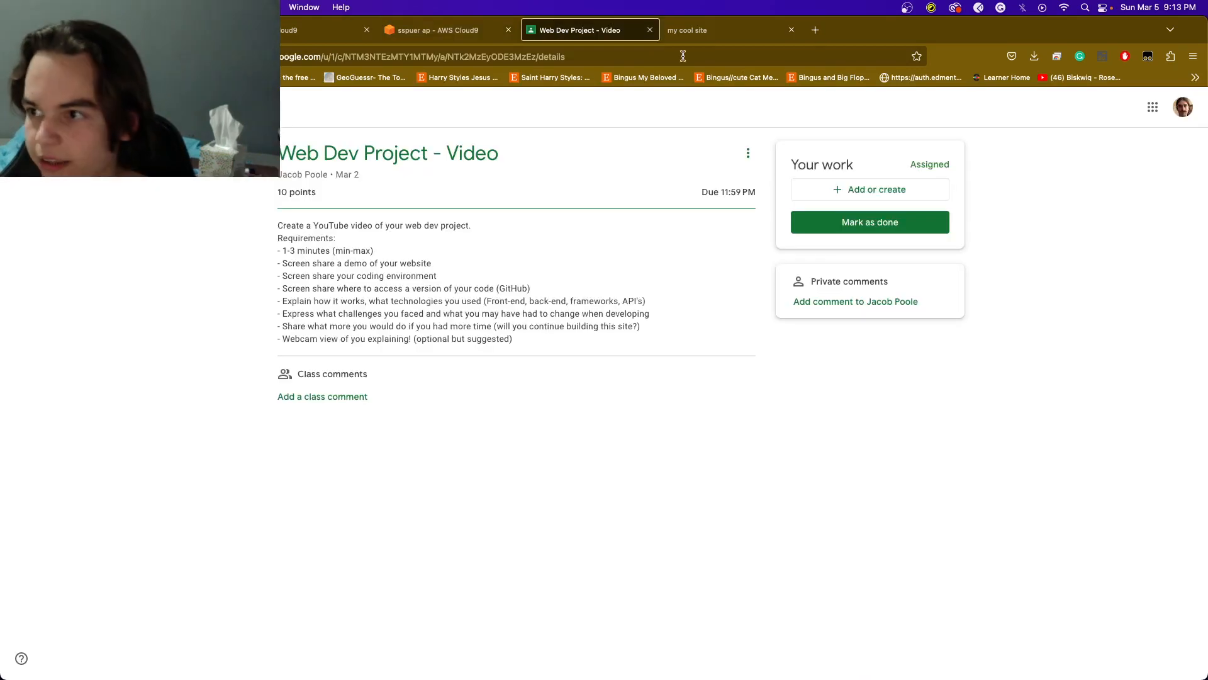
# Go back to index.html's bug-list comment in AWS Cloud9
pyautogui.click(446, 30)
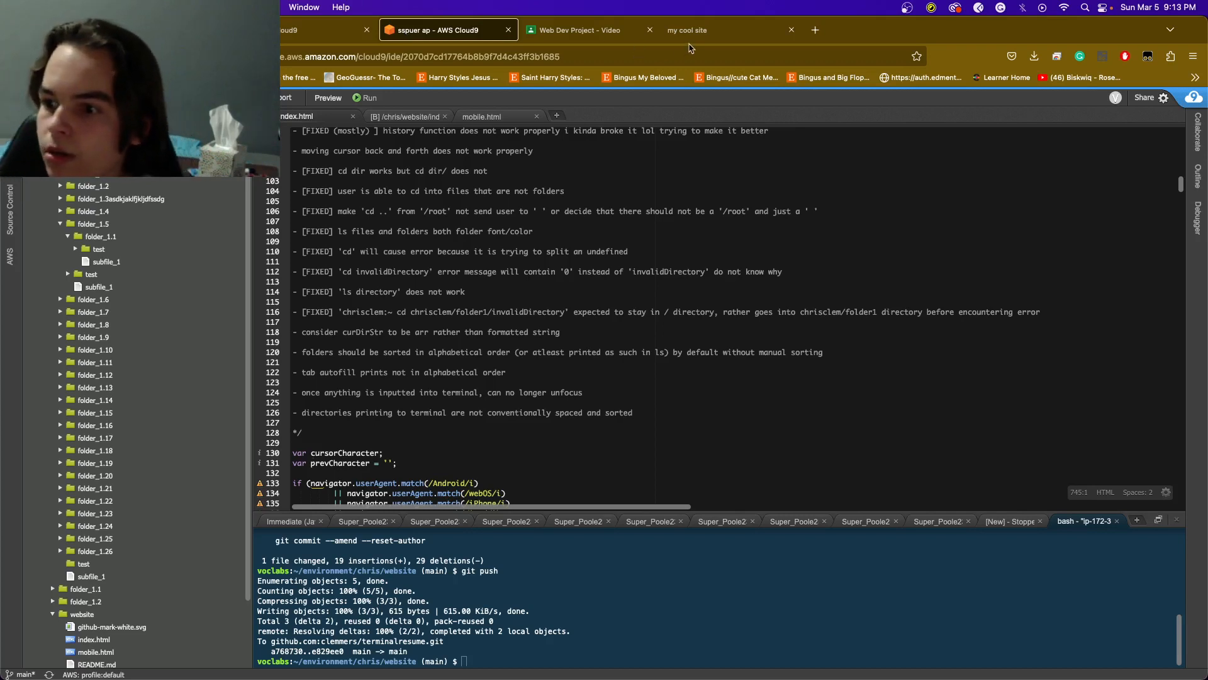
# Show the navigator.userAgent redirect to mobile.html, then return to the live resume site
pyautogui.scroll(-3)
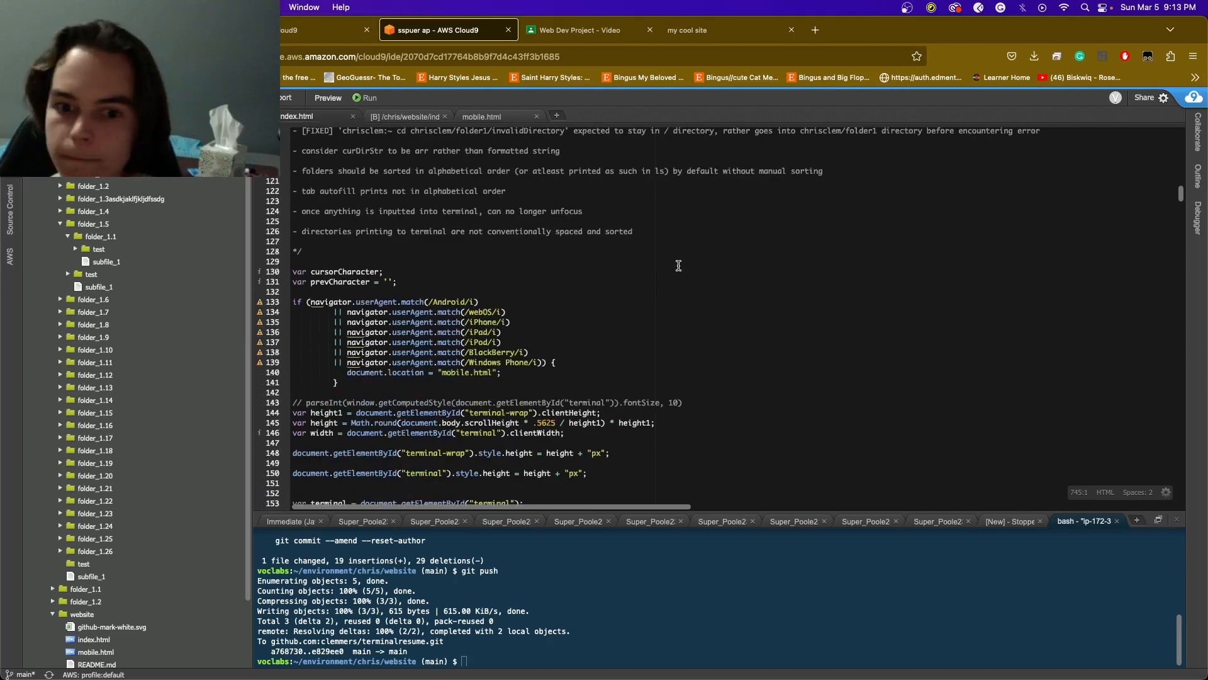
pyautogui.scroll(-3)
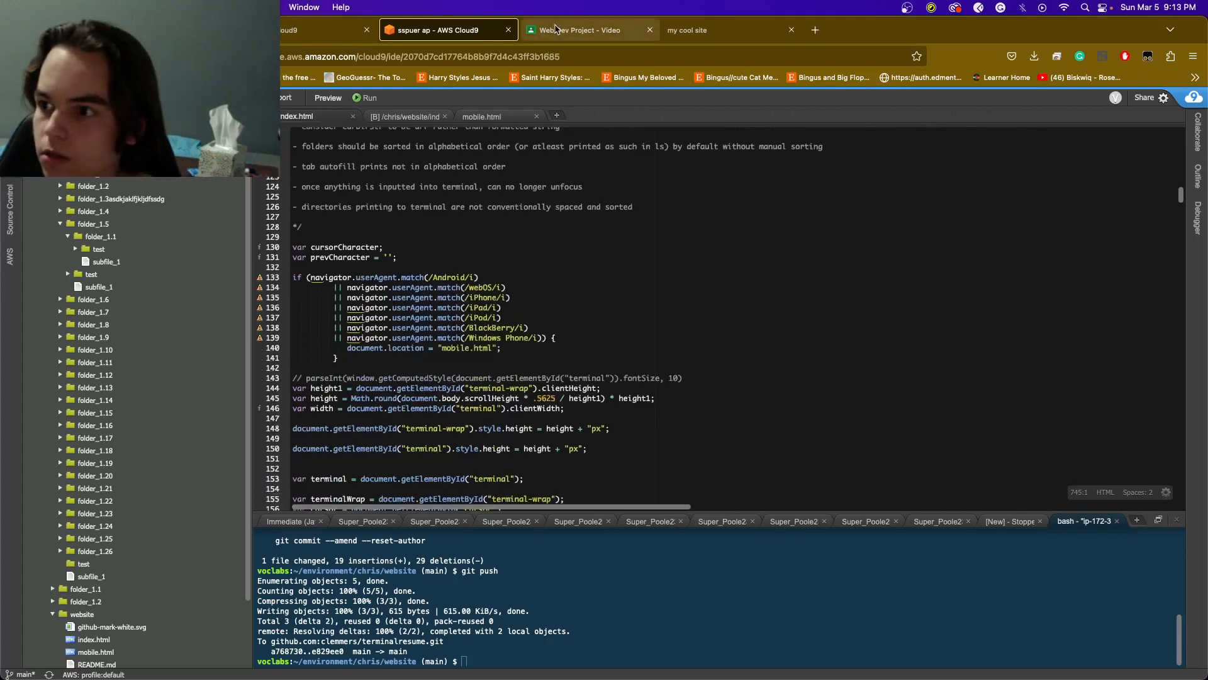
pyautogui.moveTo(577, 29)
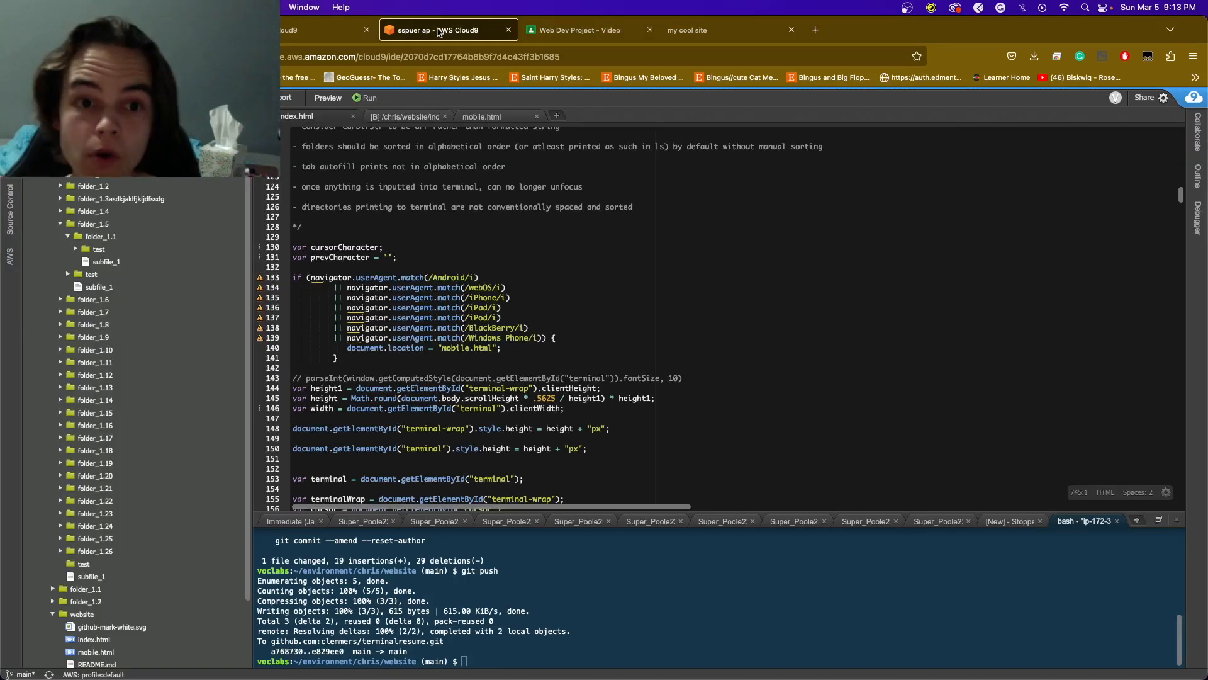
pyautogui.moveTo(481, 117)
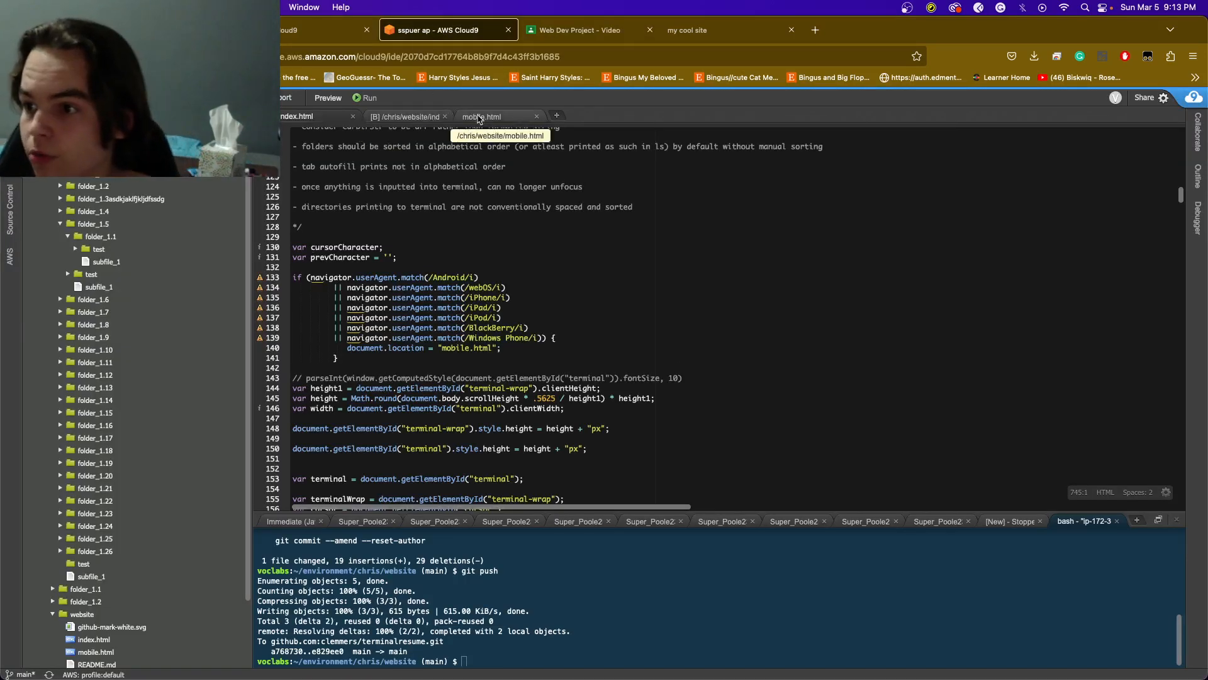
pyautogui.click(720, 29)
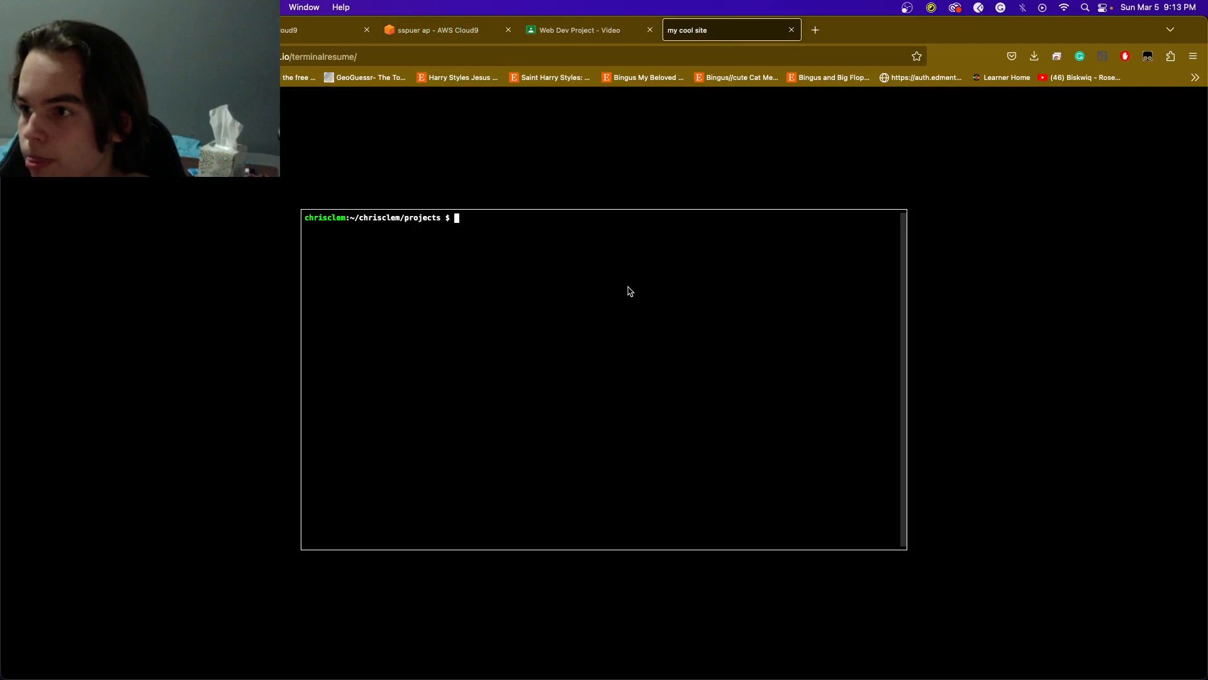
# Run 'download' on the terminal site and open the downloaded resume PDF
pyautogui.write('dow')
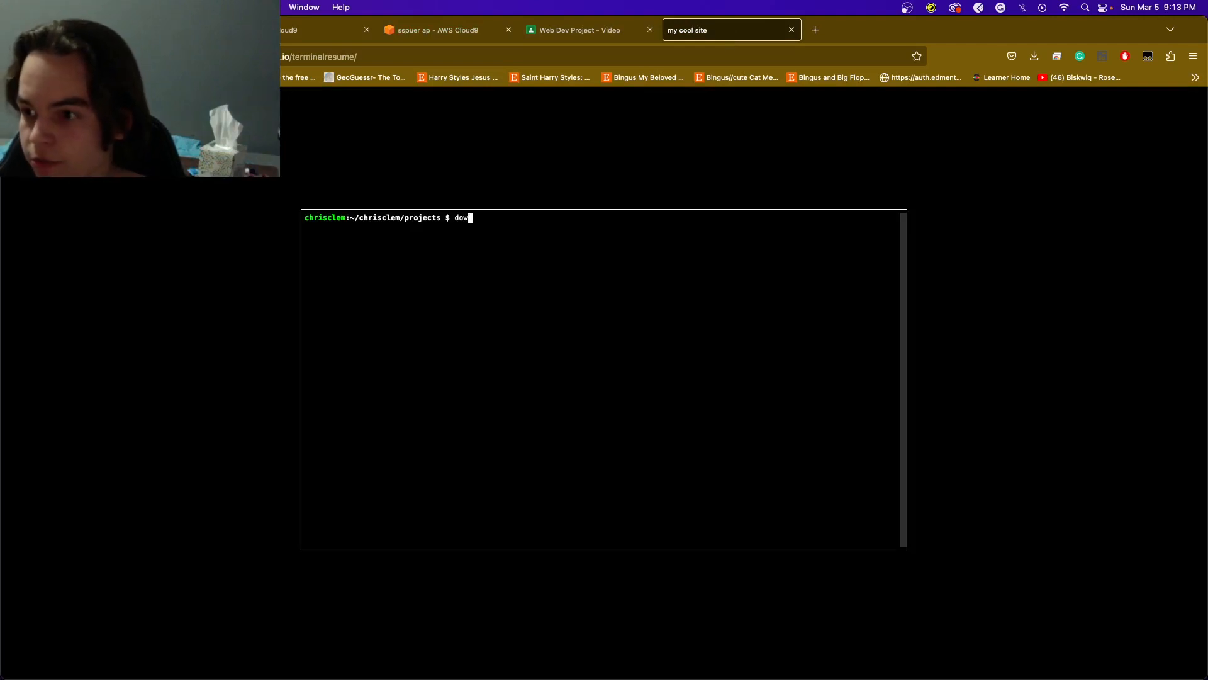
pyautogui.write('n')
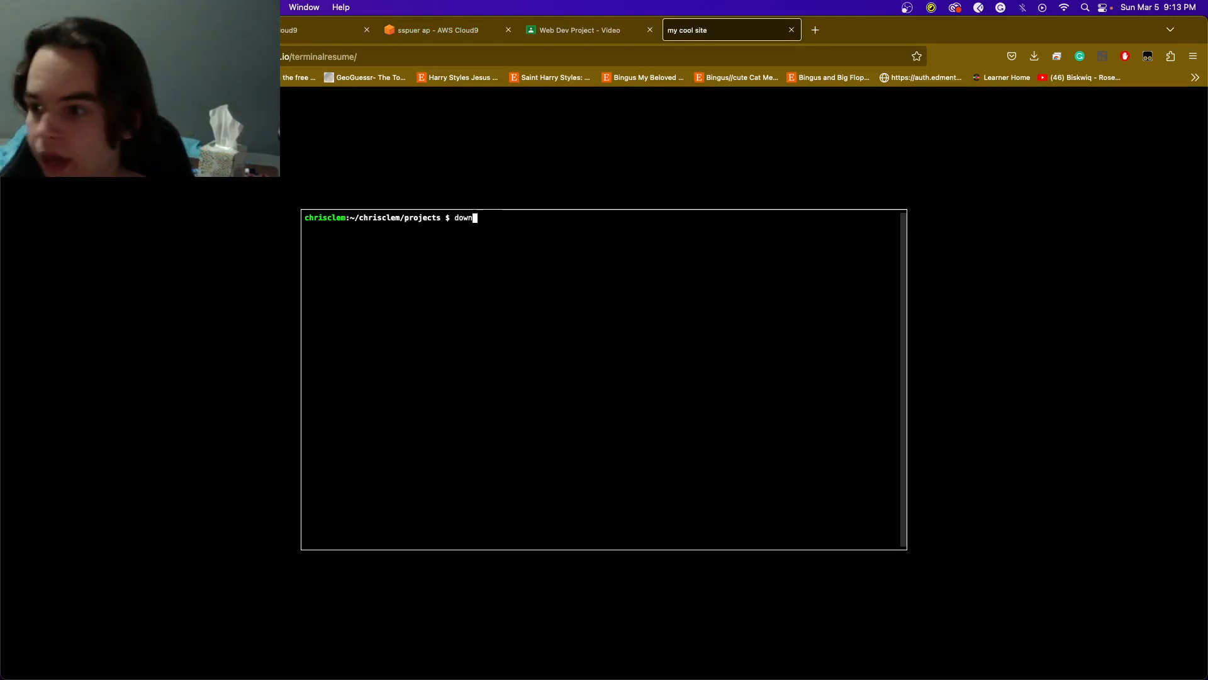
pyautogui.click(1033, 56)
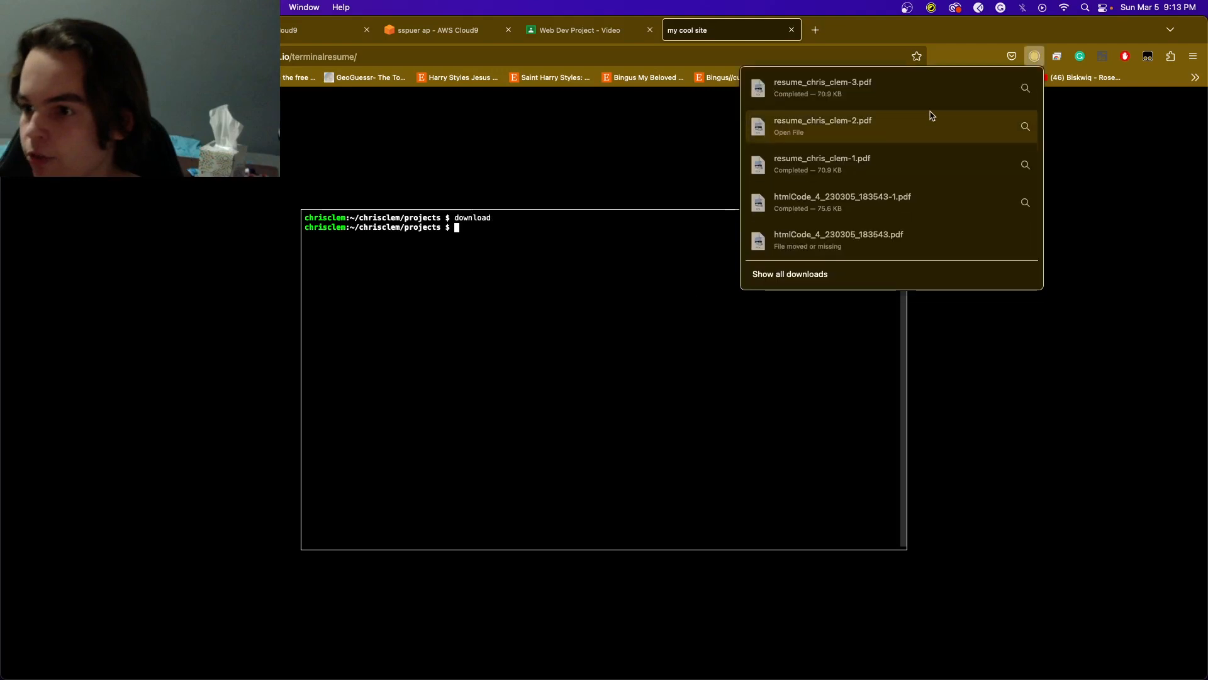
pyautogui.click(822, 87)
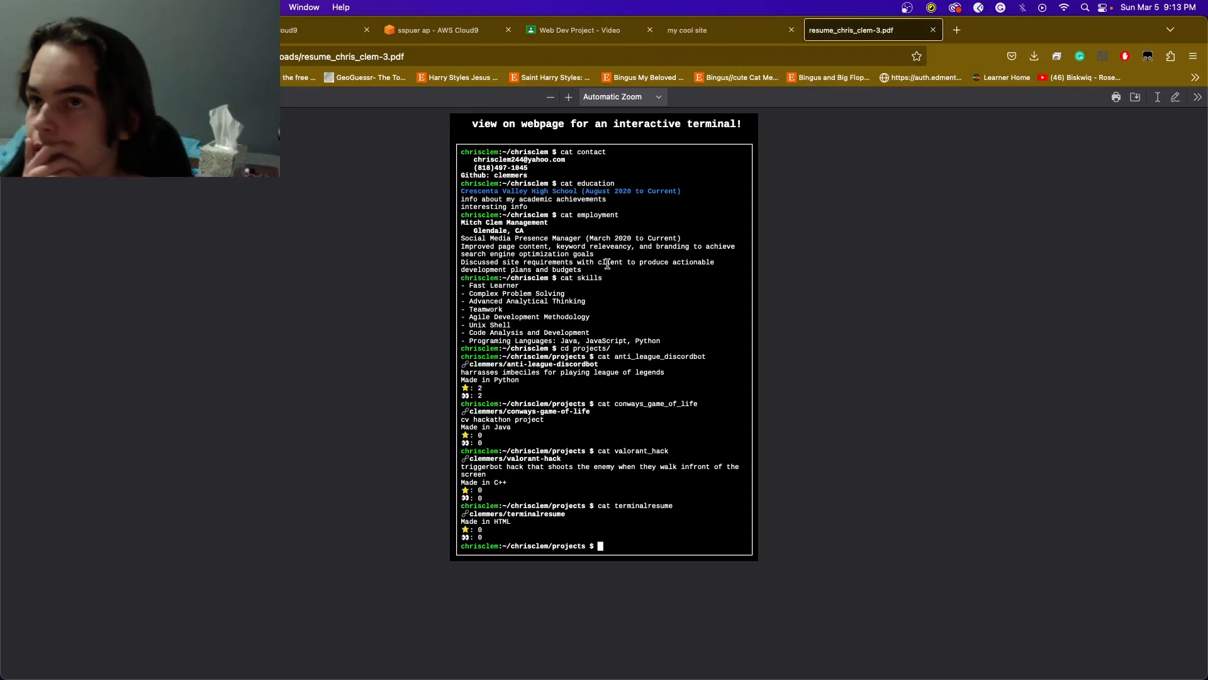
pyautogui.moveTo(433, 299)
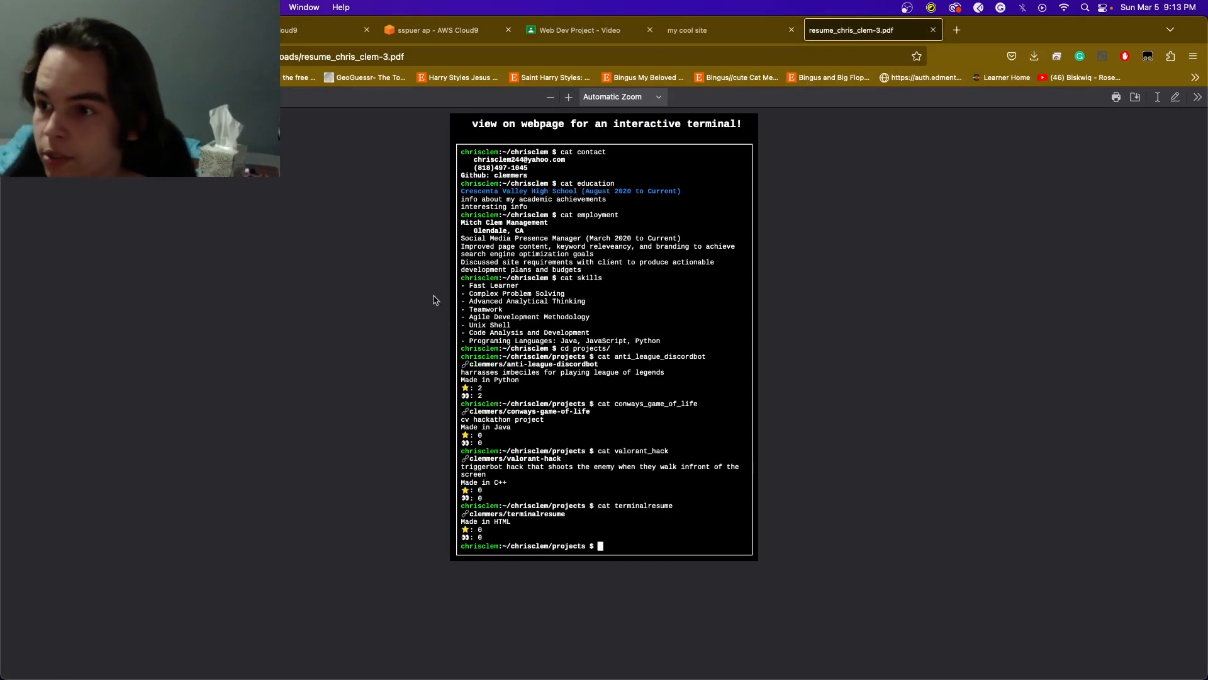